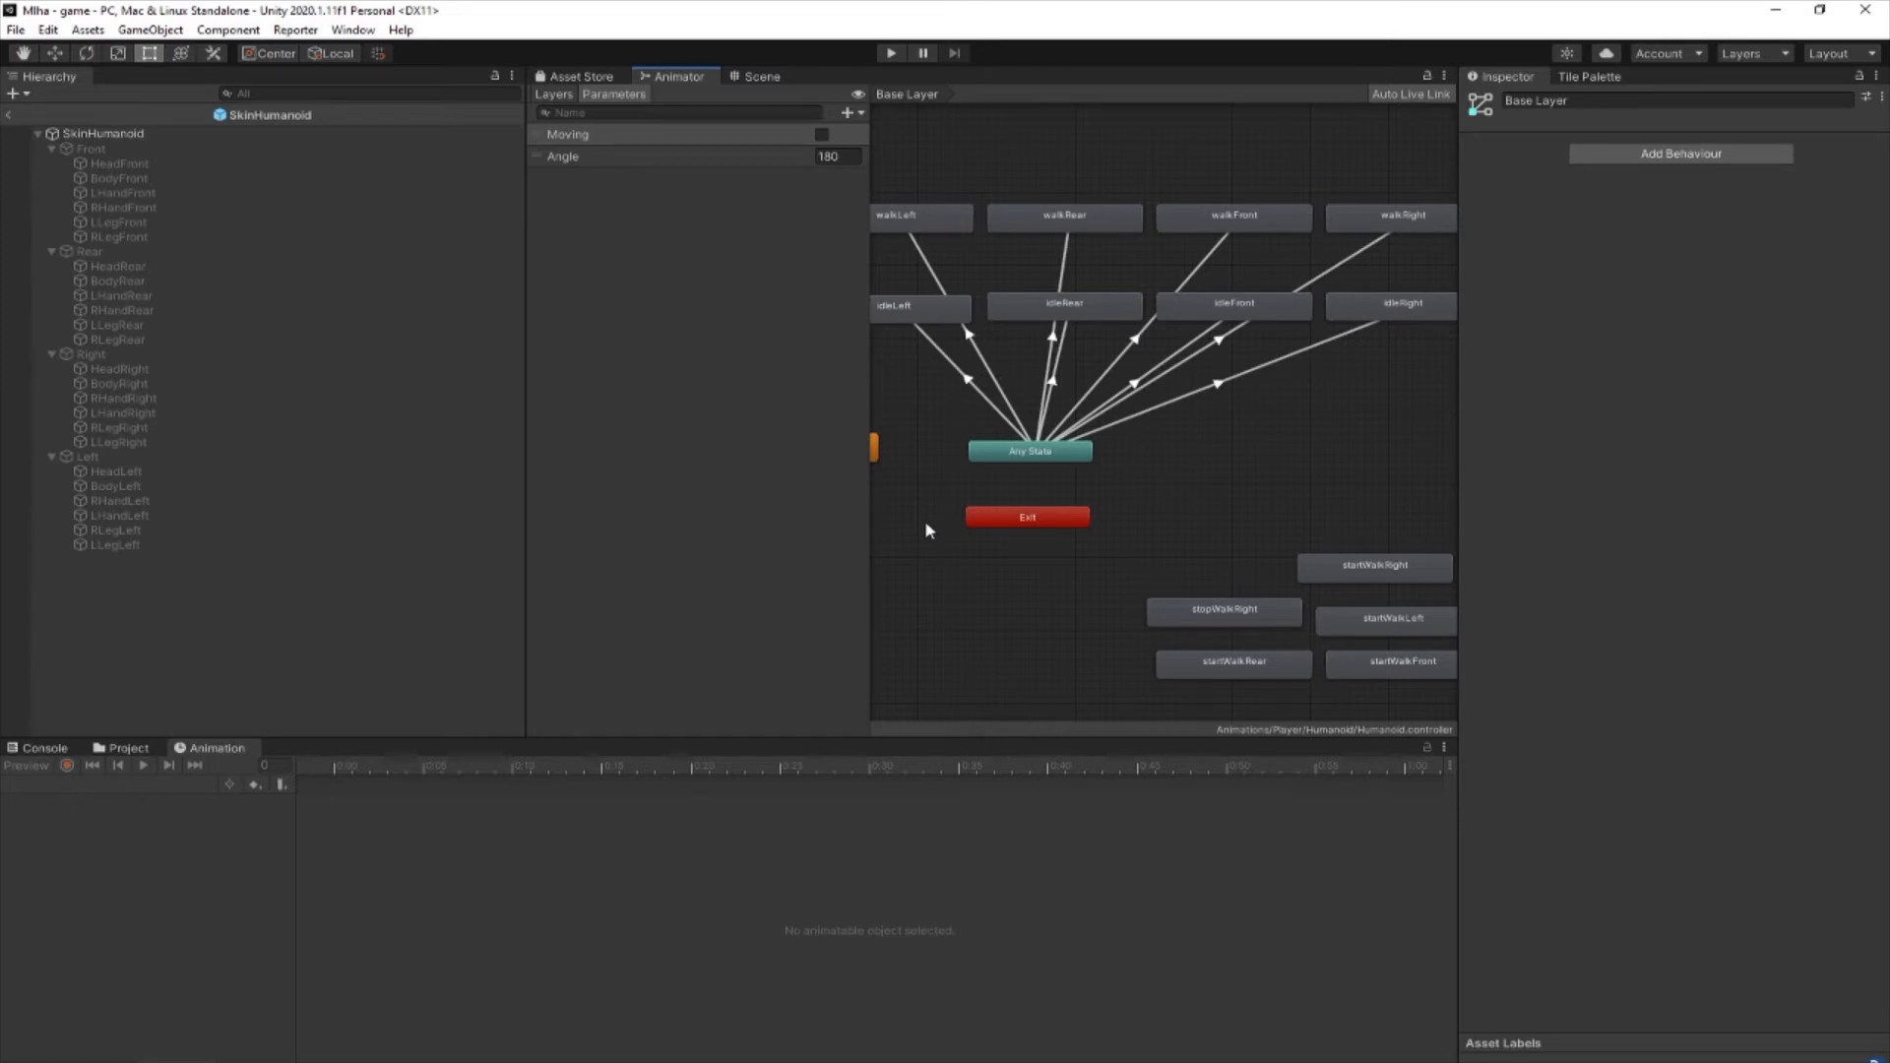
- Uncheck Can Transition To Self on the Any State to idleLeft transition
left_click(971, 383)
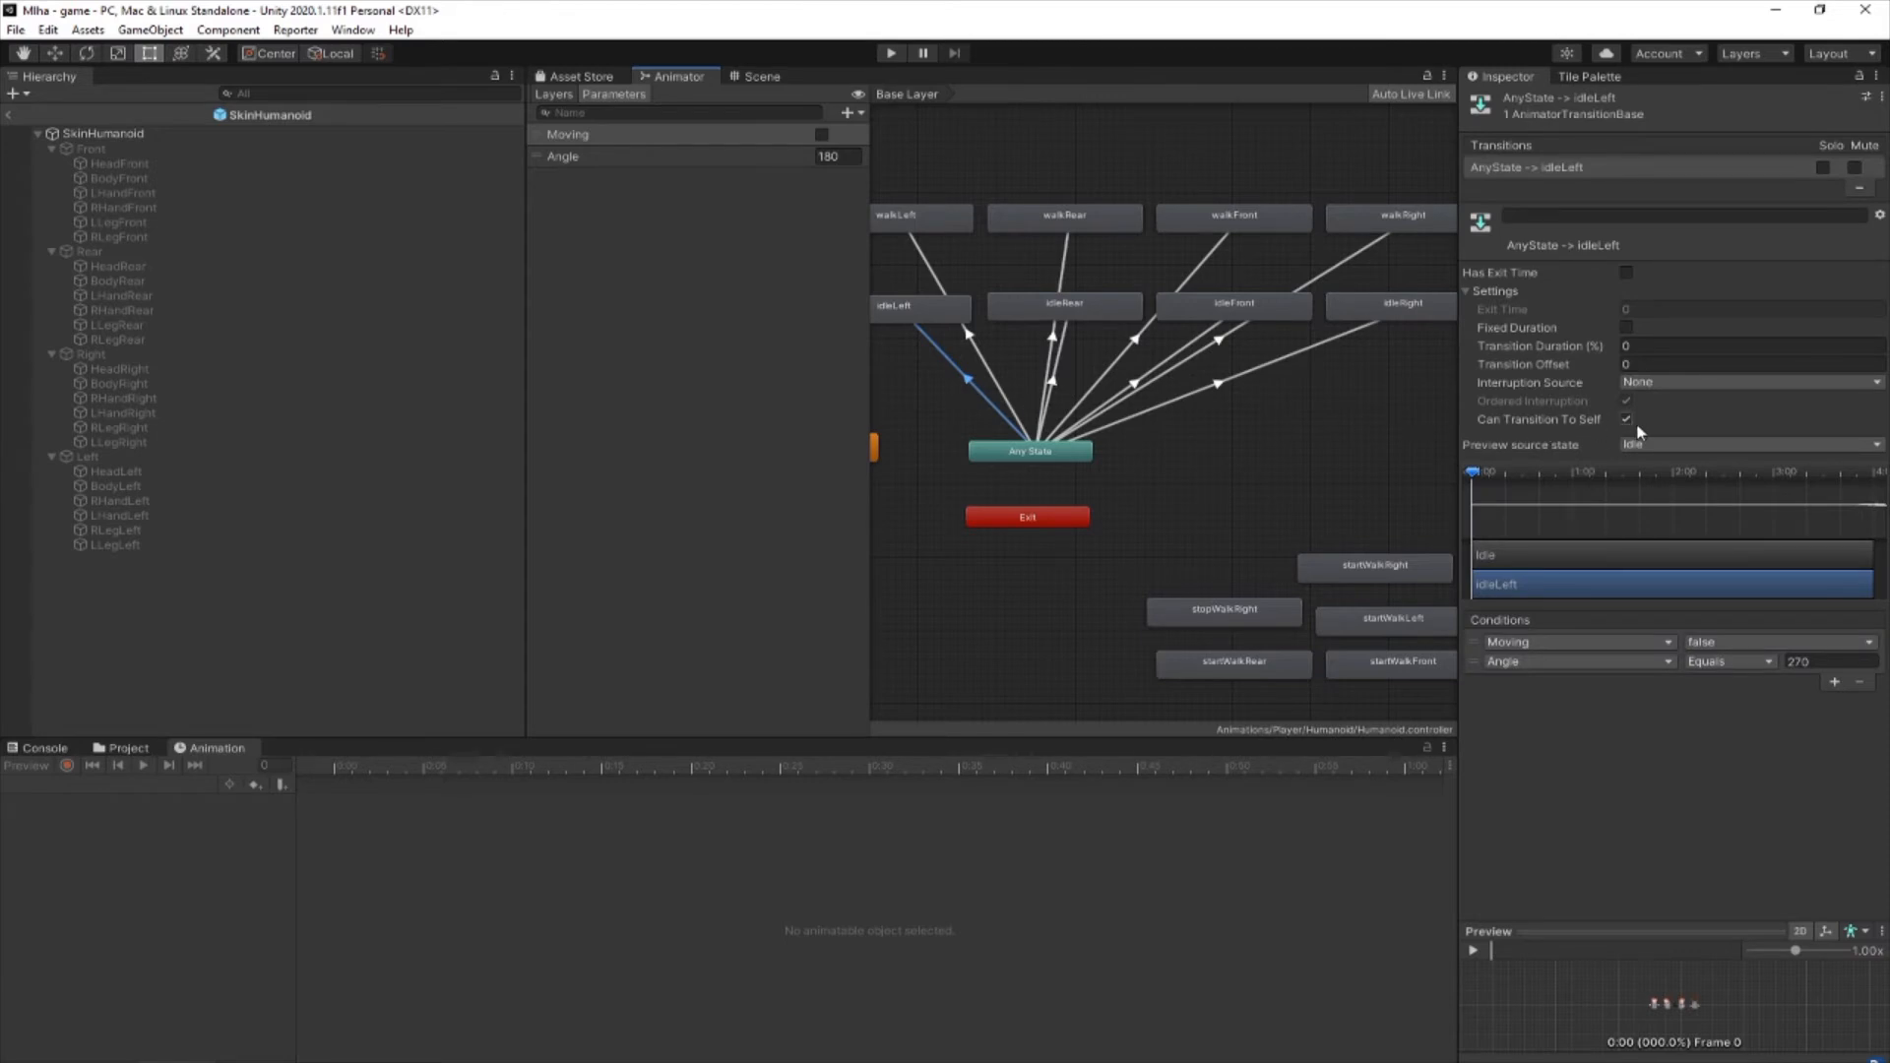
left_click(1626, 419)
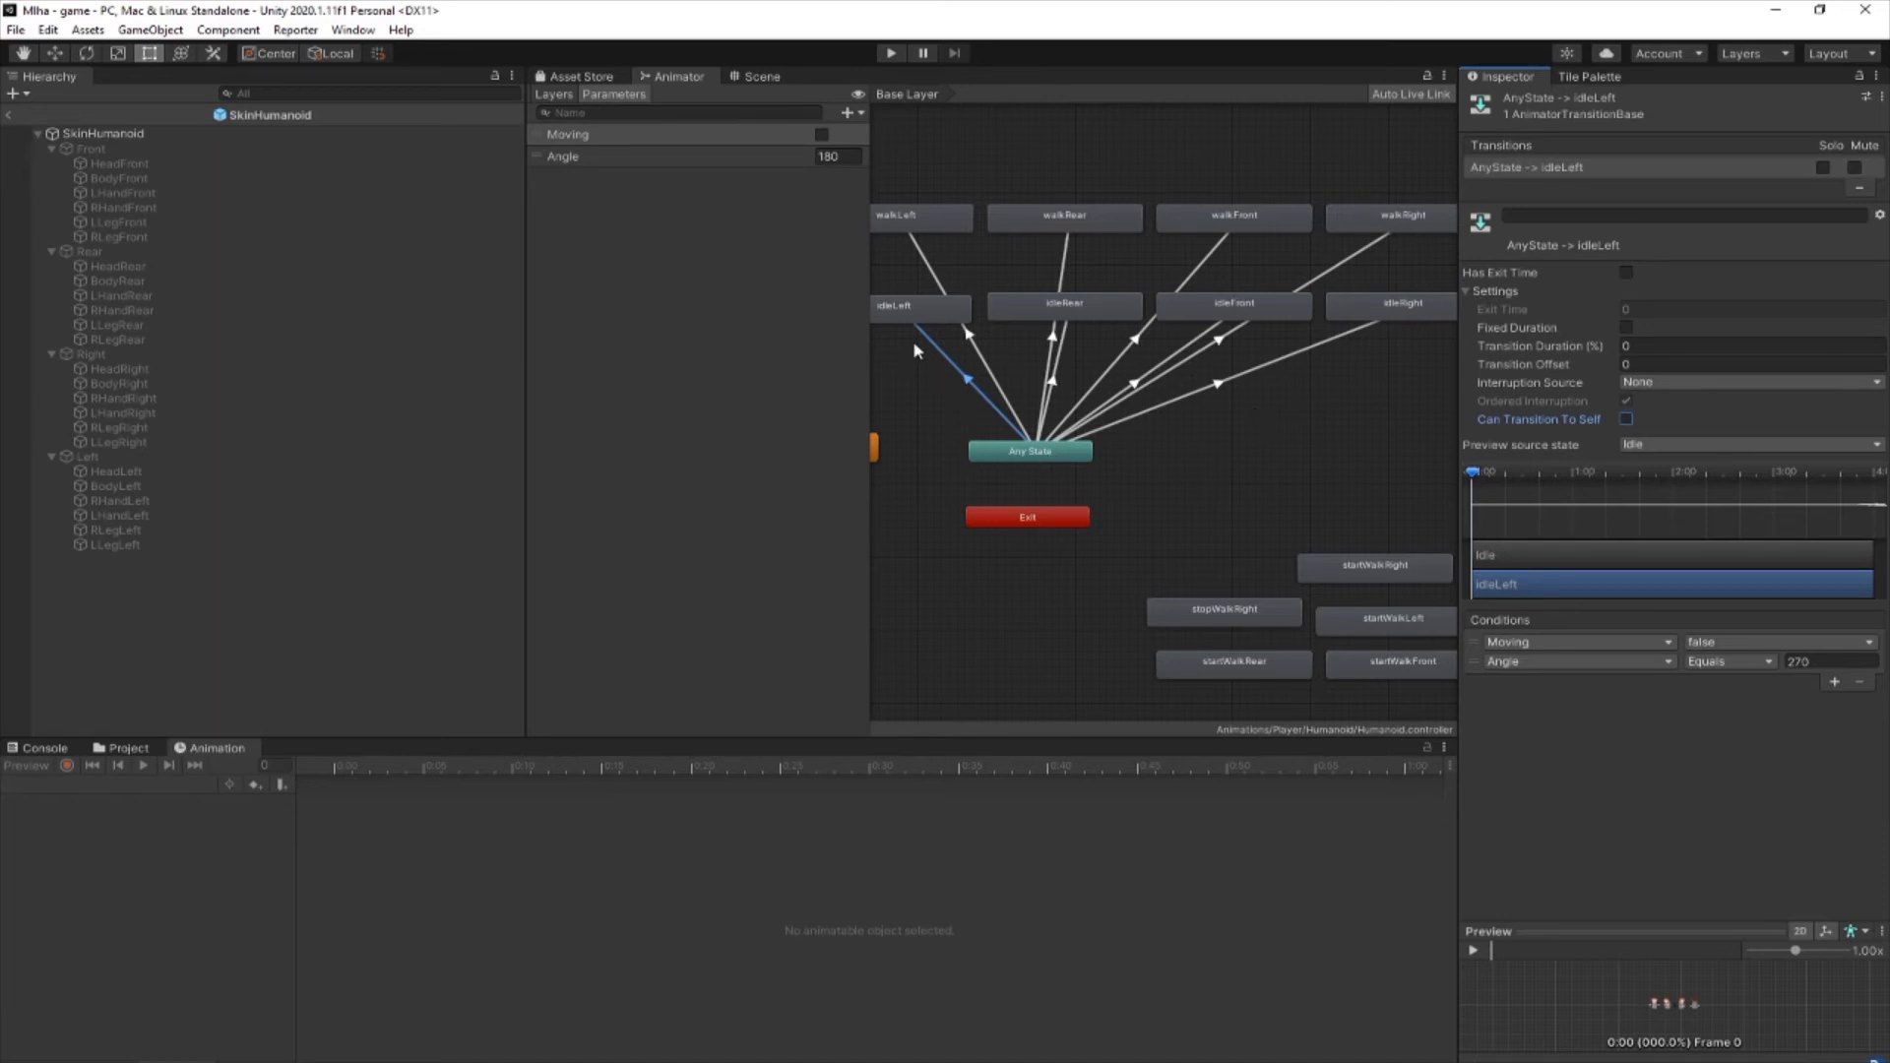
mouse_move(1006, 476)
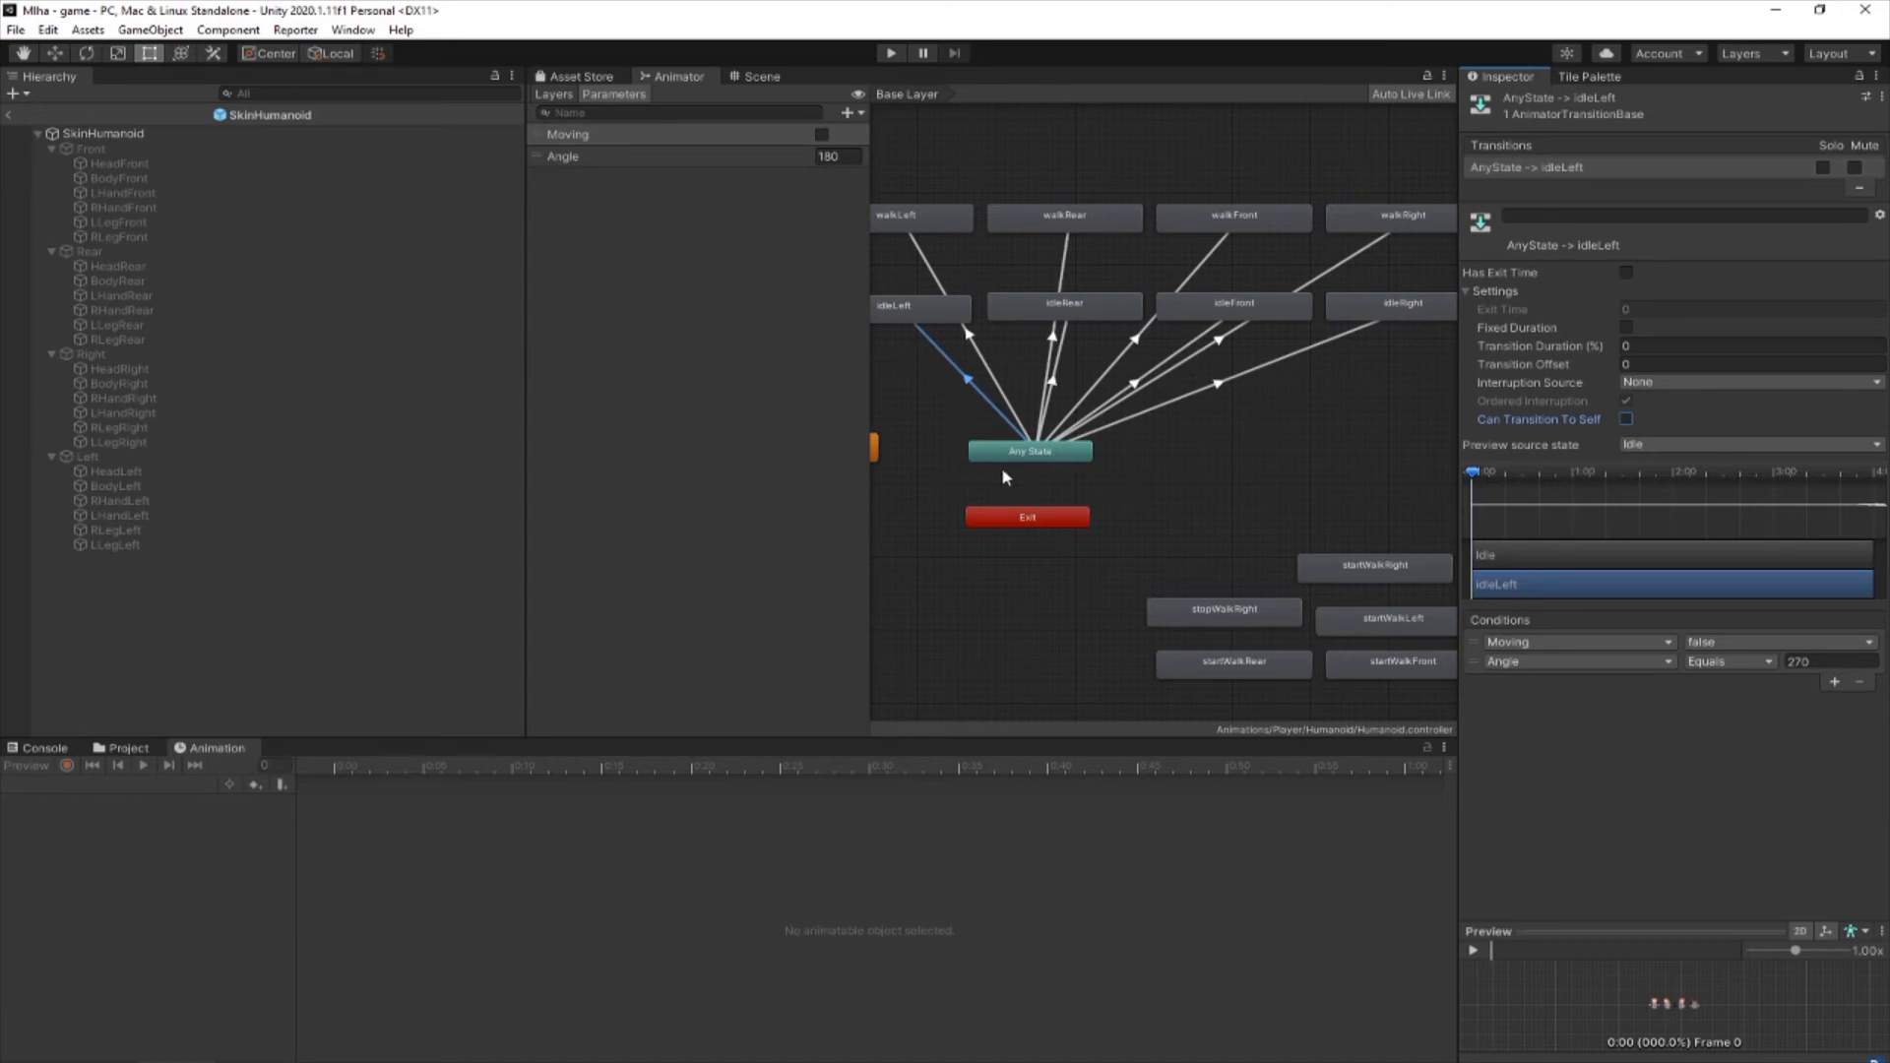